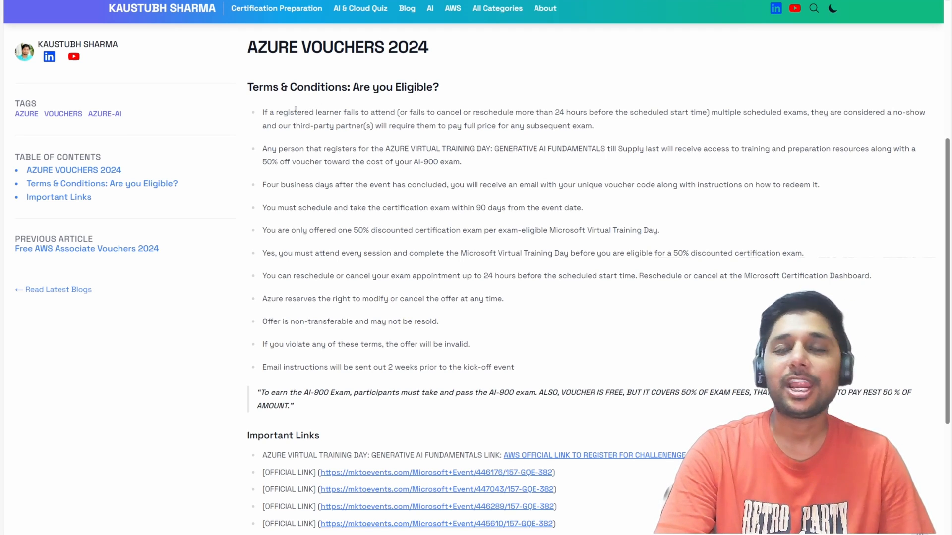
Highlight the voucher terms' no-show clause and the exam rescheduling term
double_click(294, 113)
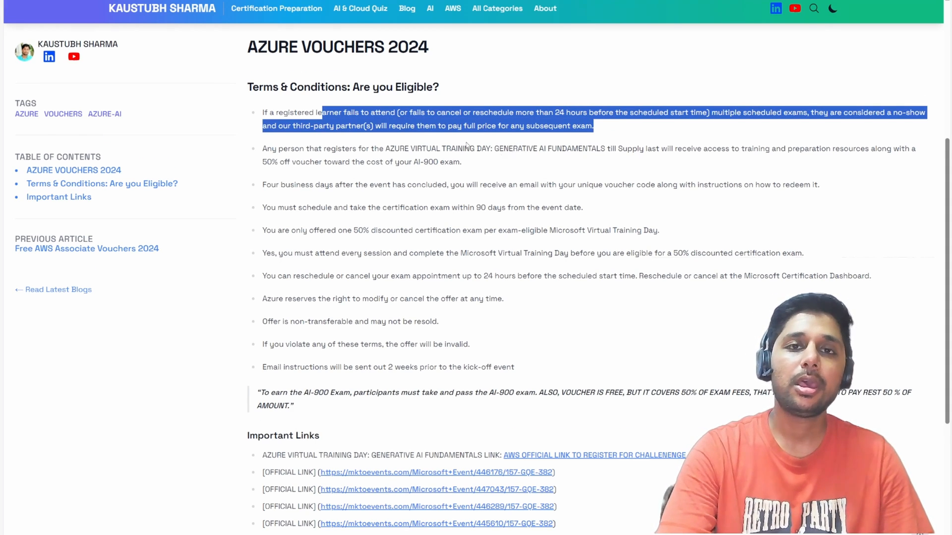
scroll(down, 3)
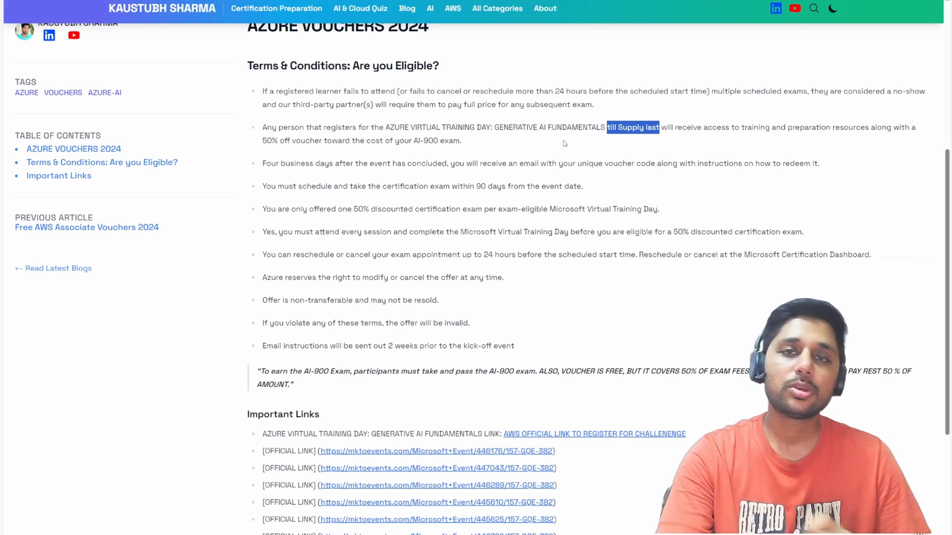
scroll(down, 3)
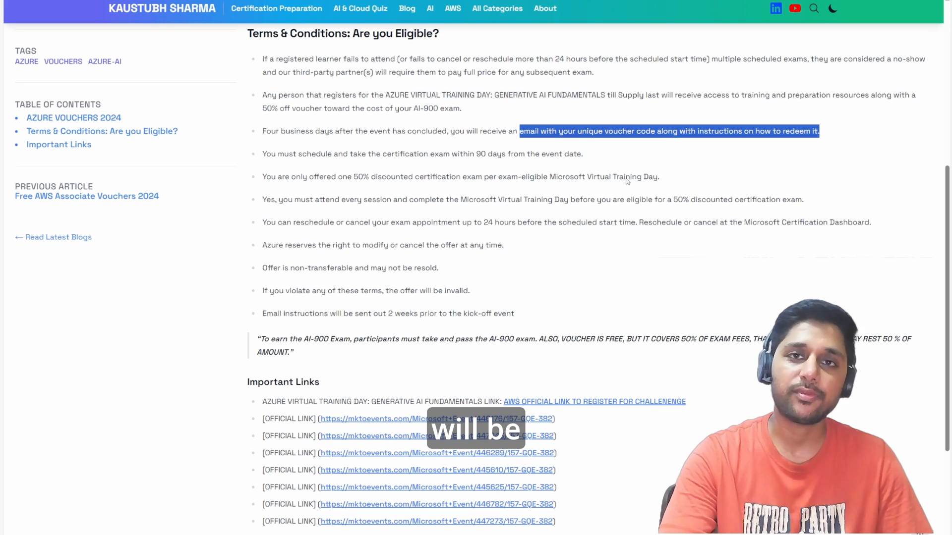
scroll(down, 3)
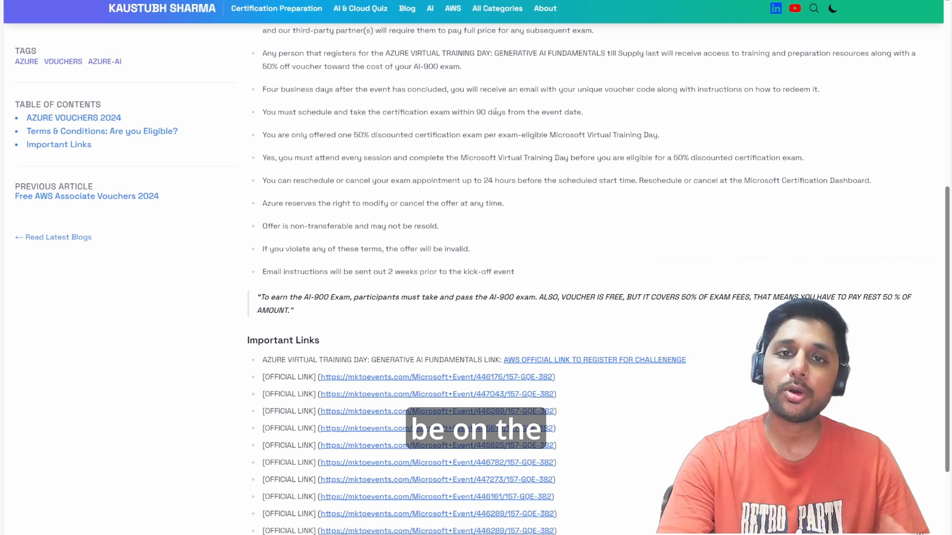
double_click(405, 112)
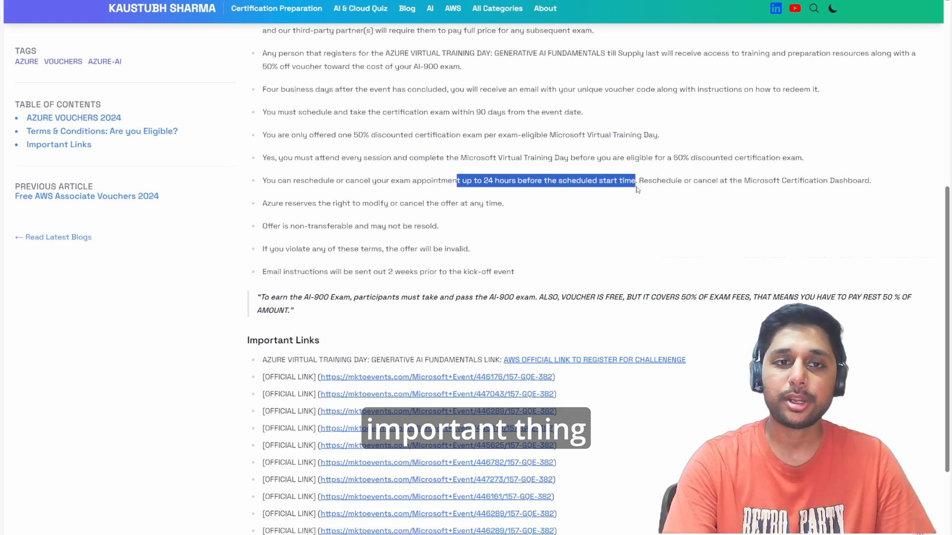
Open the first official mktoevents registration link under Important Links
scroll(up, 3)
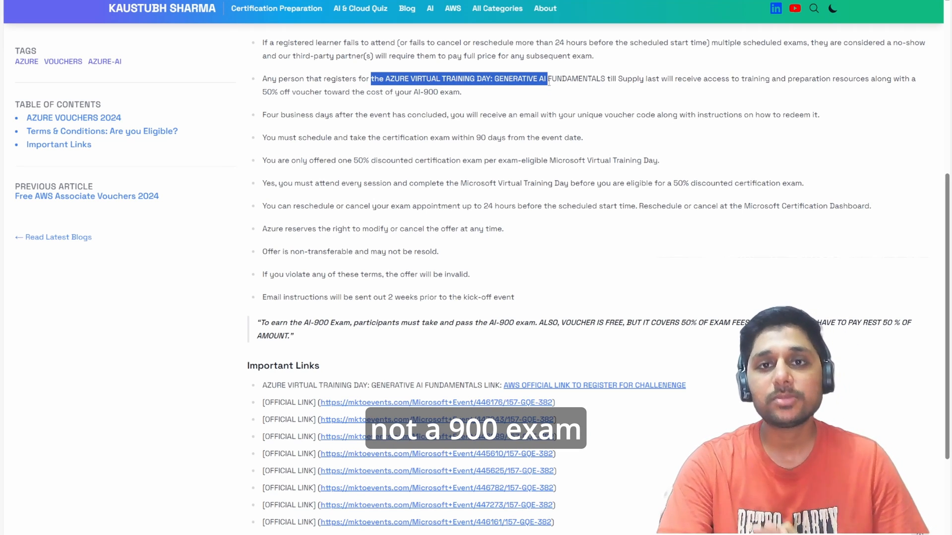
scroll(down, 3)
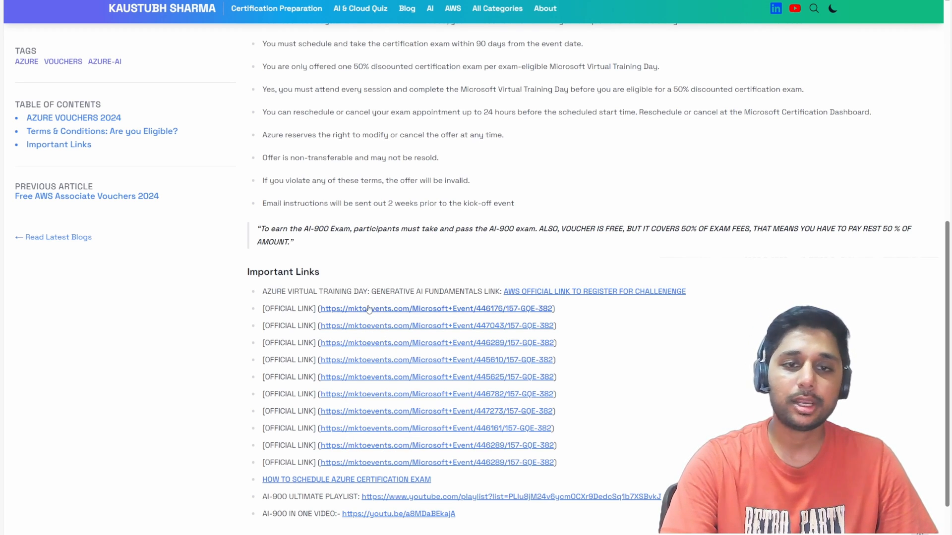
click(435, 308)
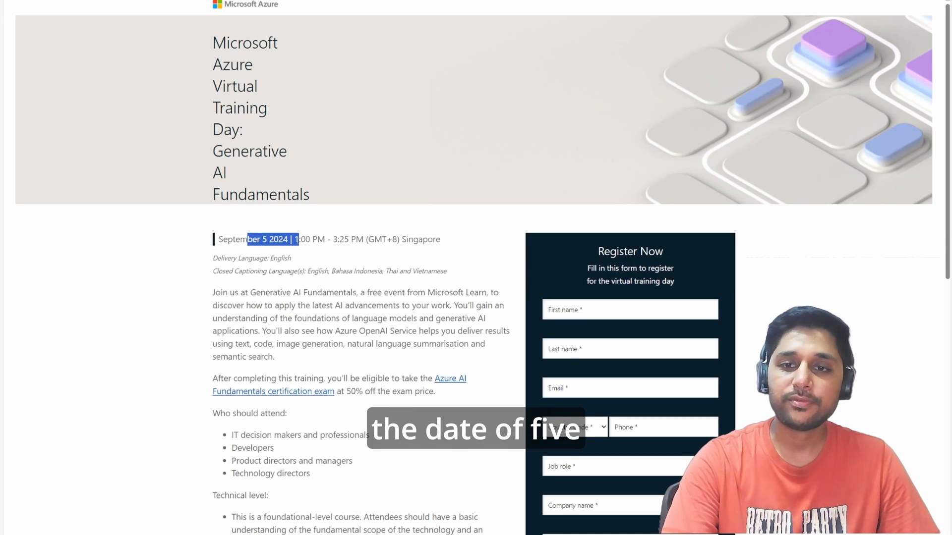
Review the Generative AI Fundamentals event details and Register Now form, then reach YouTube playlists
scroll(down, 3)
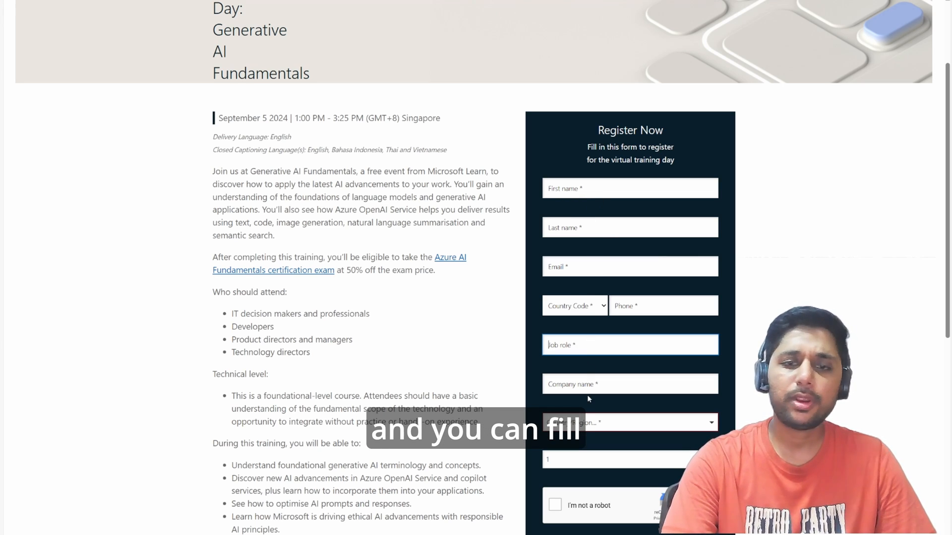
scroll(down, 3)
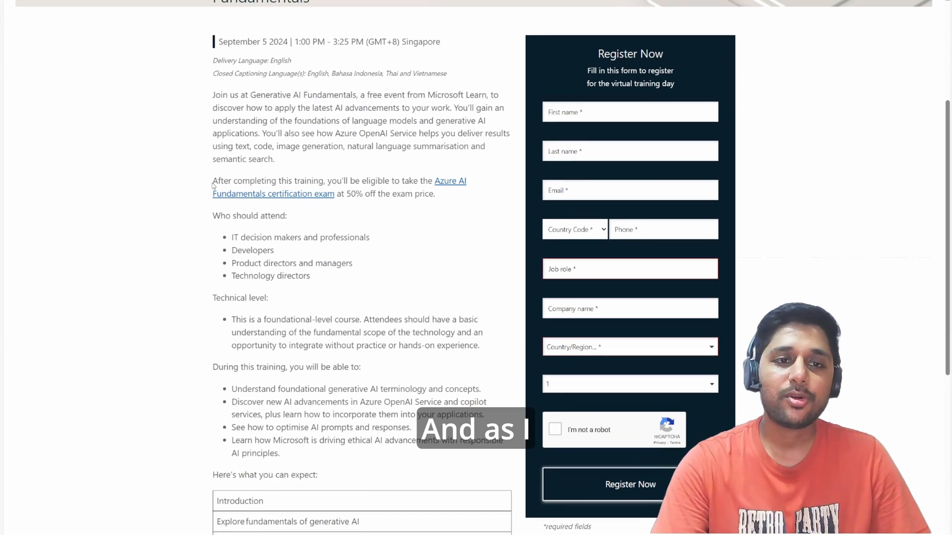
drag(213, 181, 360, 180)
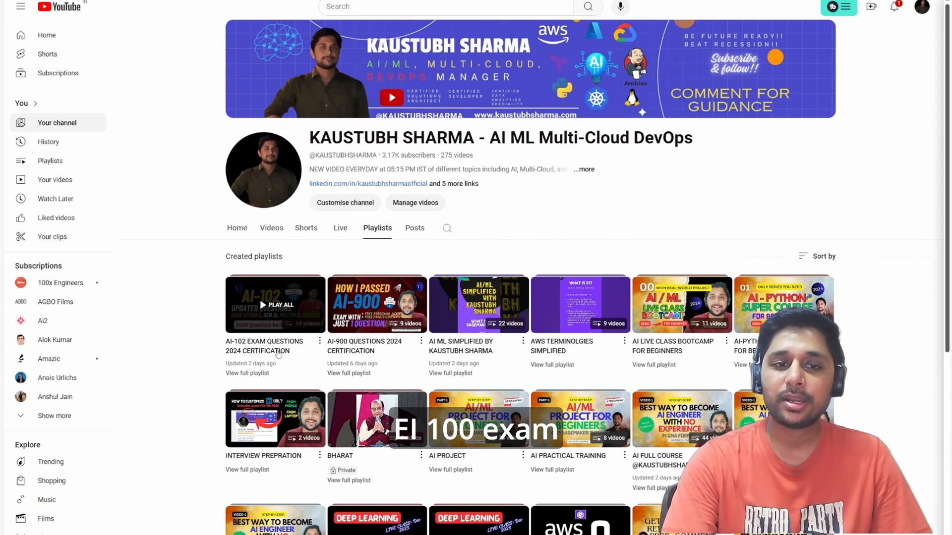
mouse_move(376, 305)
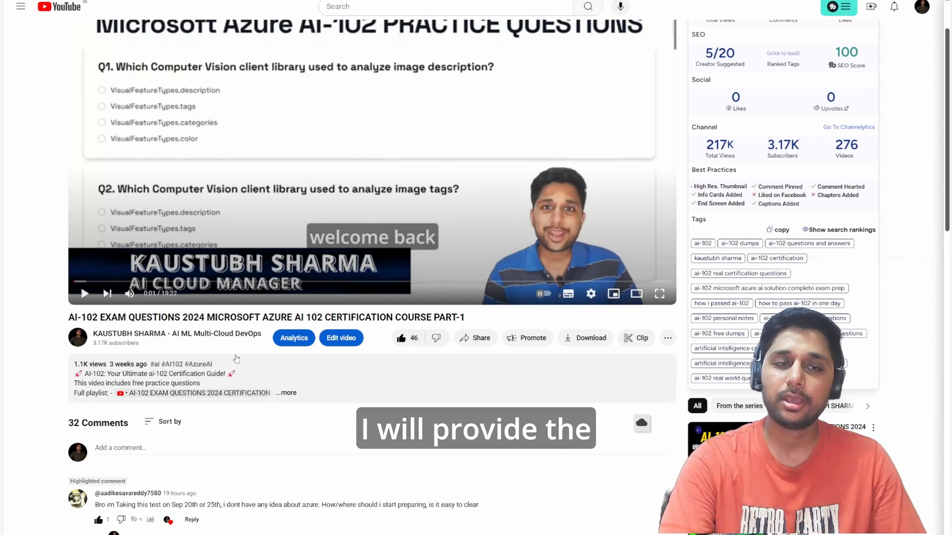
Unlike the AI-102 Part-1 video, leaving 45 likes, and skim its comments
click(400, 338)
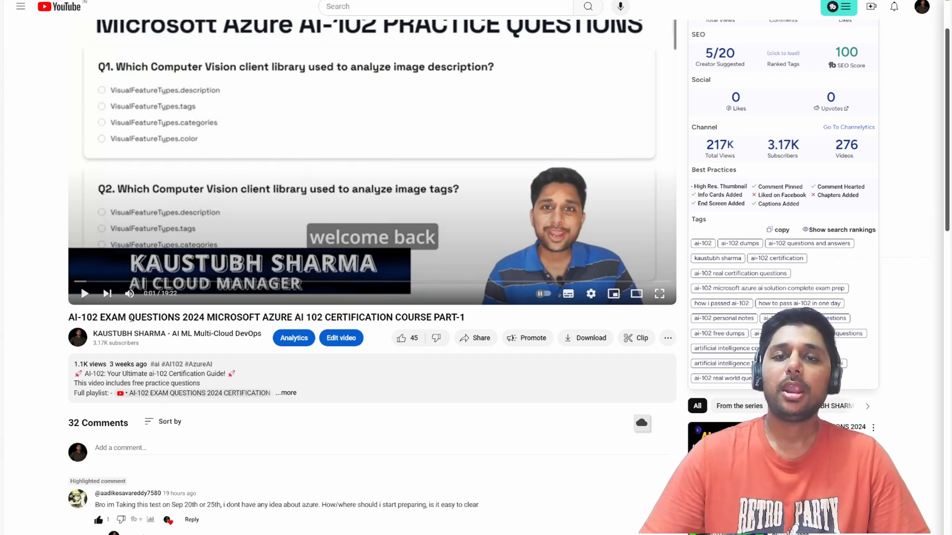
scroll(down, 3)
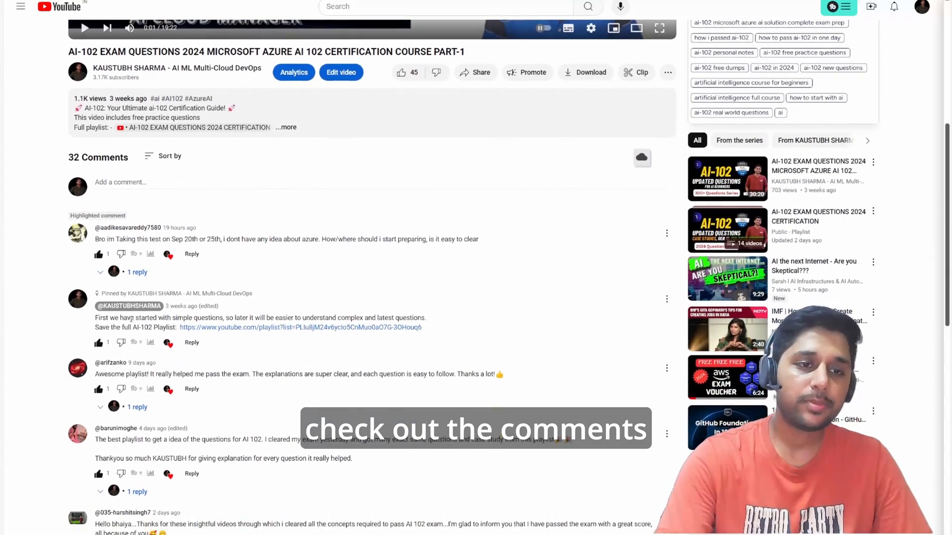
scroll(down, 3)
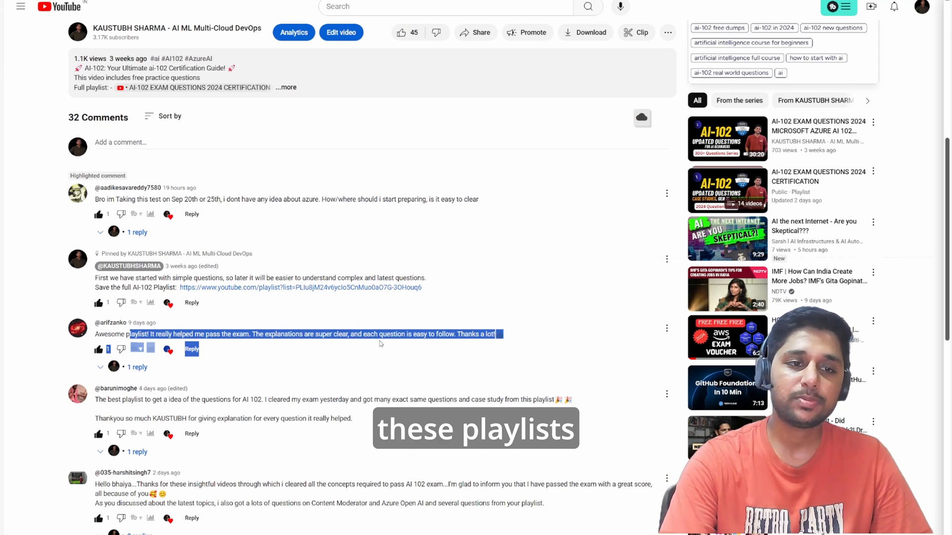
scroll(down, 3)
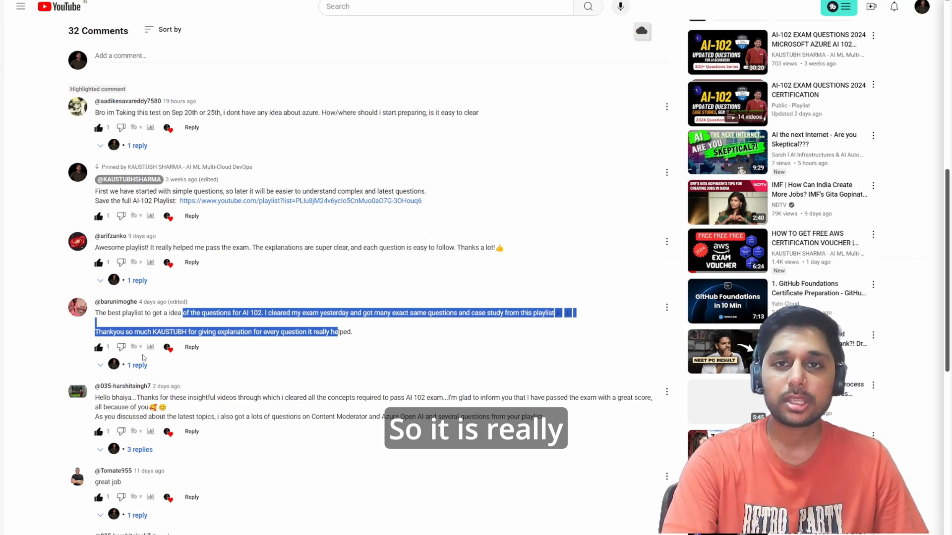
scroll(up, 3)
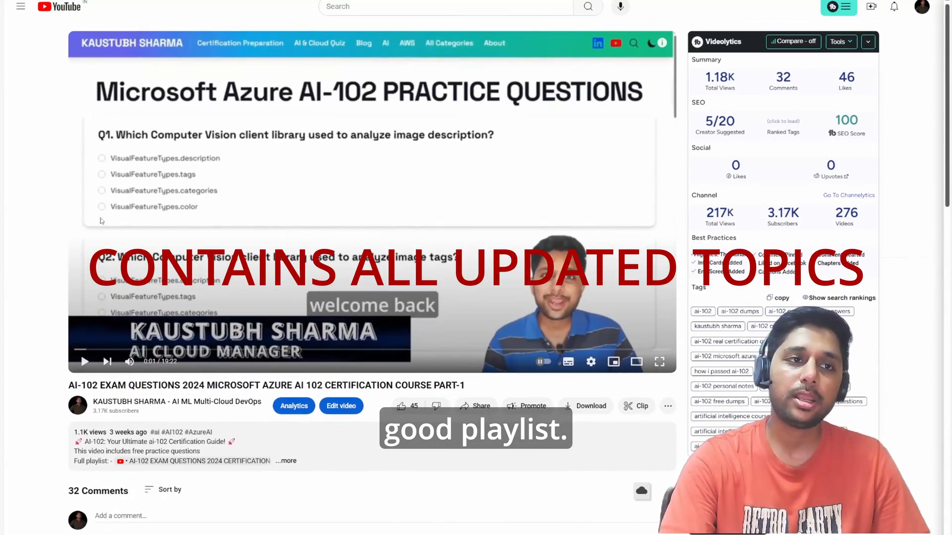